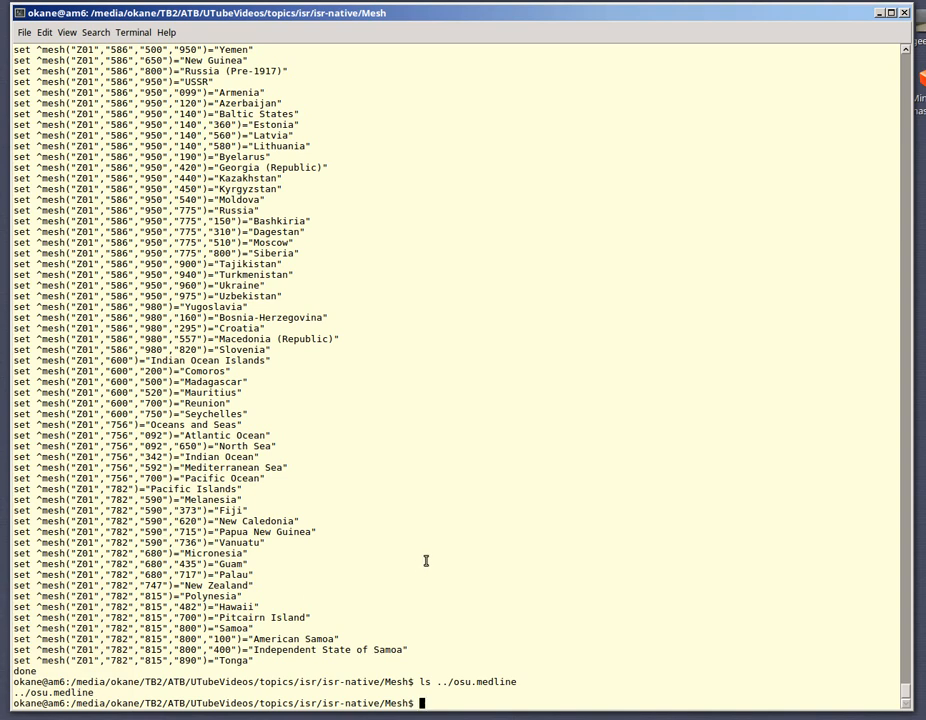
pyautogui.moveTo(391, 206)
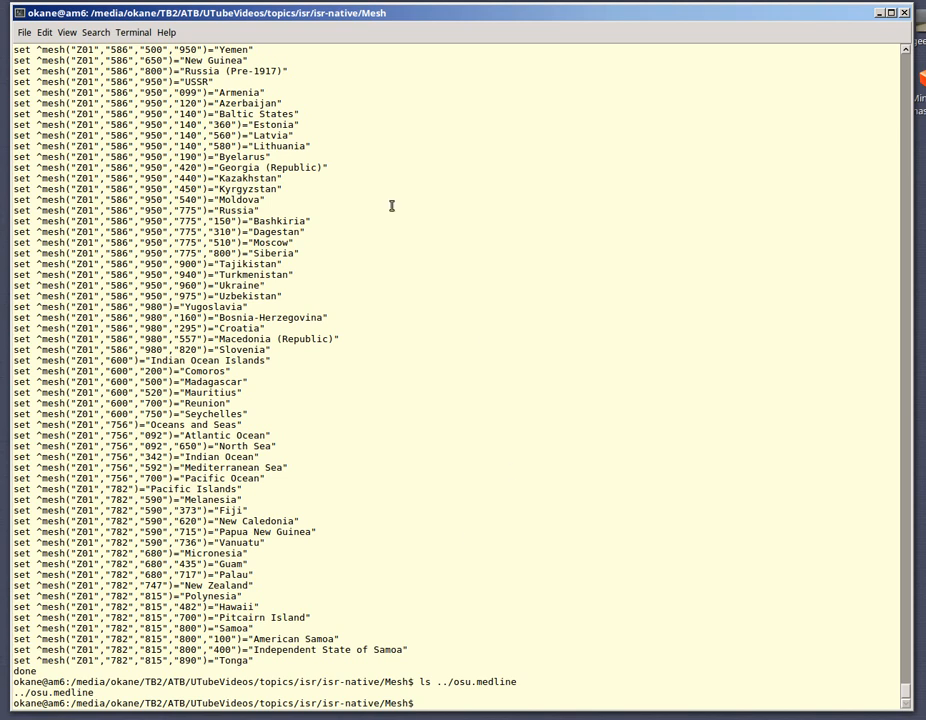
pyautogui.moveTo(449, 407)
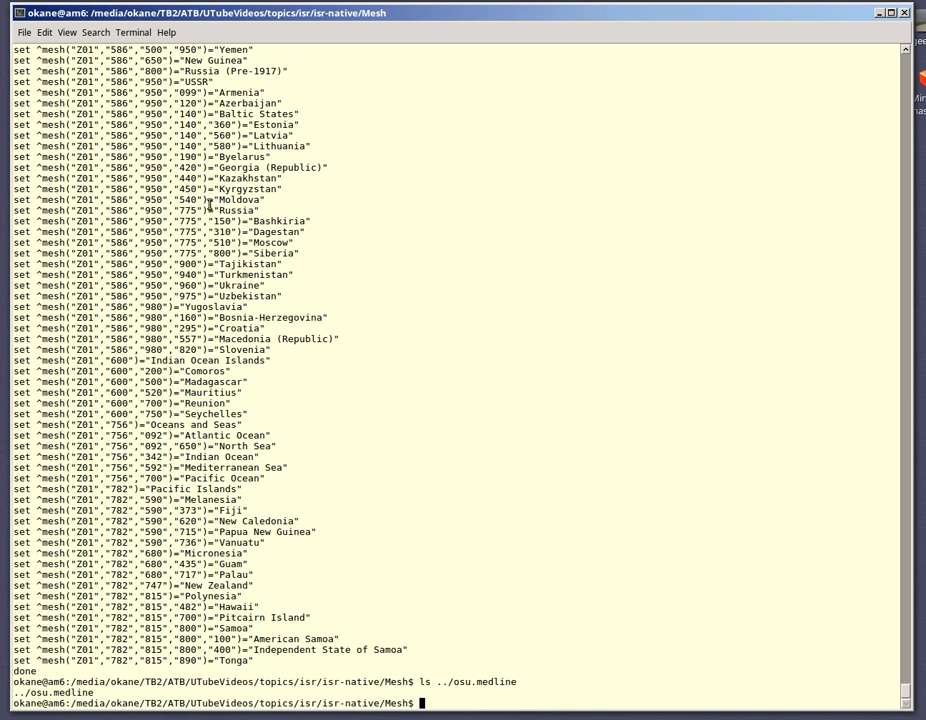
pyautogui.moveTo(440, 343)
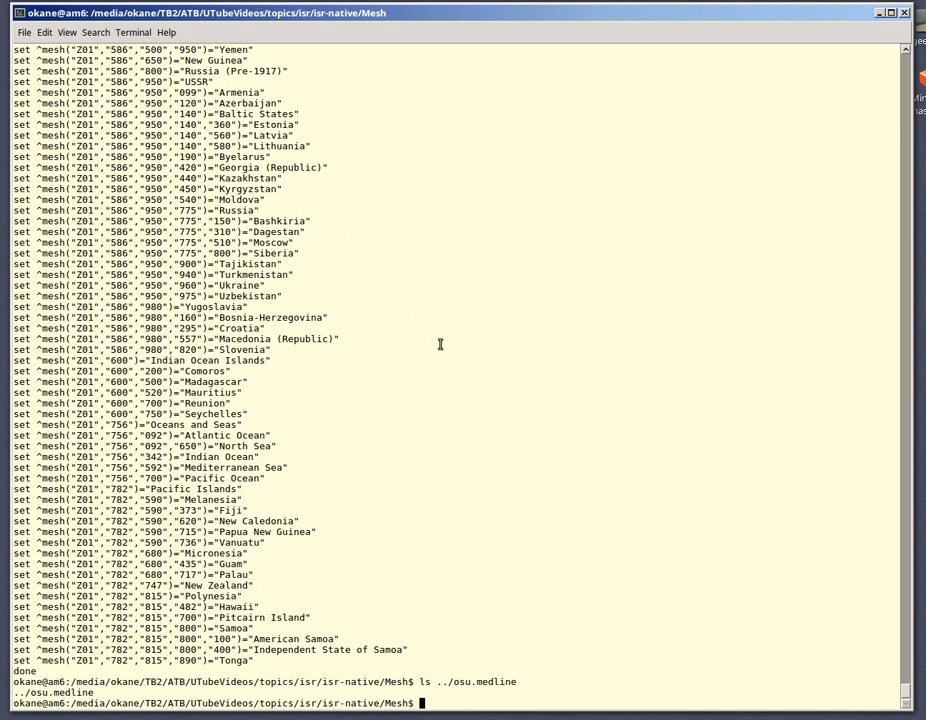
pyautogui.moveTo(430, 394)
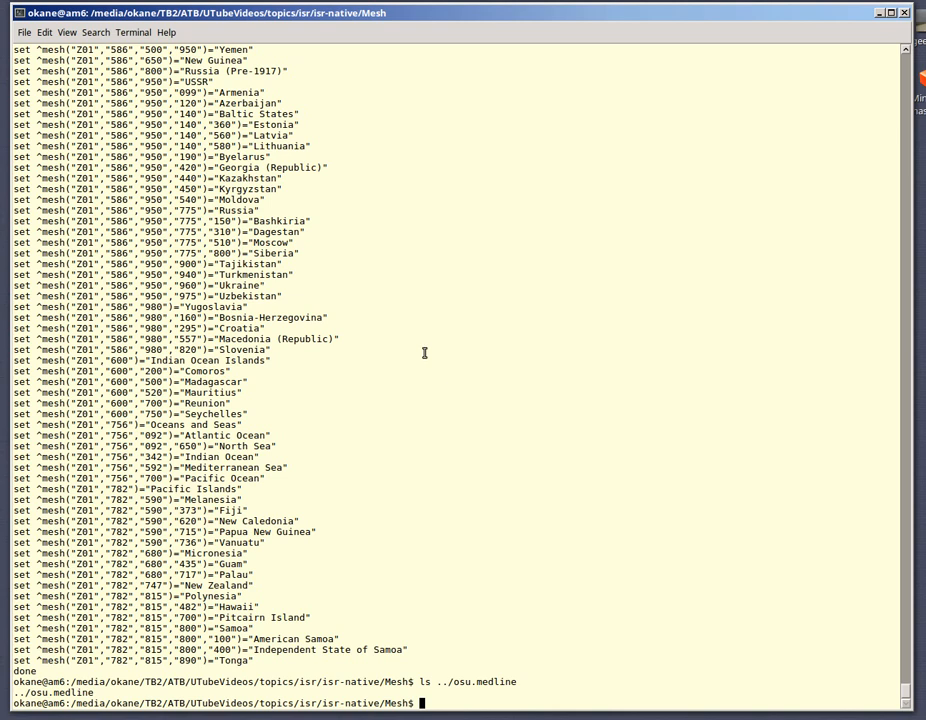
# Step: View the osu.medline MEDLINE records one screen at a time with more, then quit to the prompt
pyautogui.write('more ../osu')
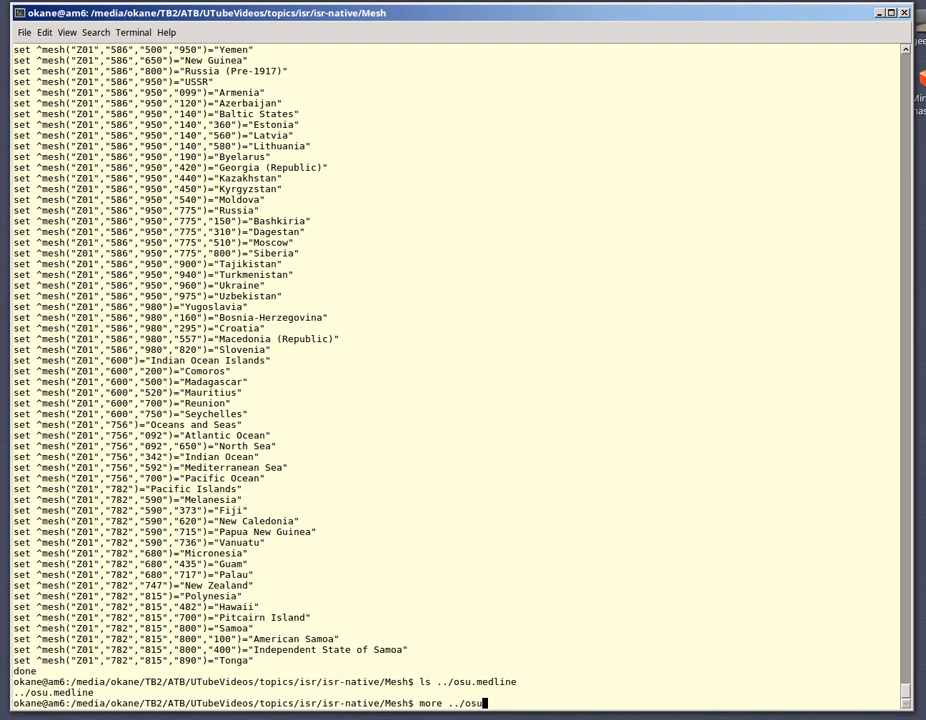
pyautogui.press('Return')
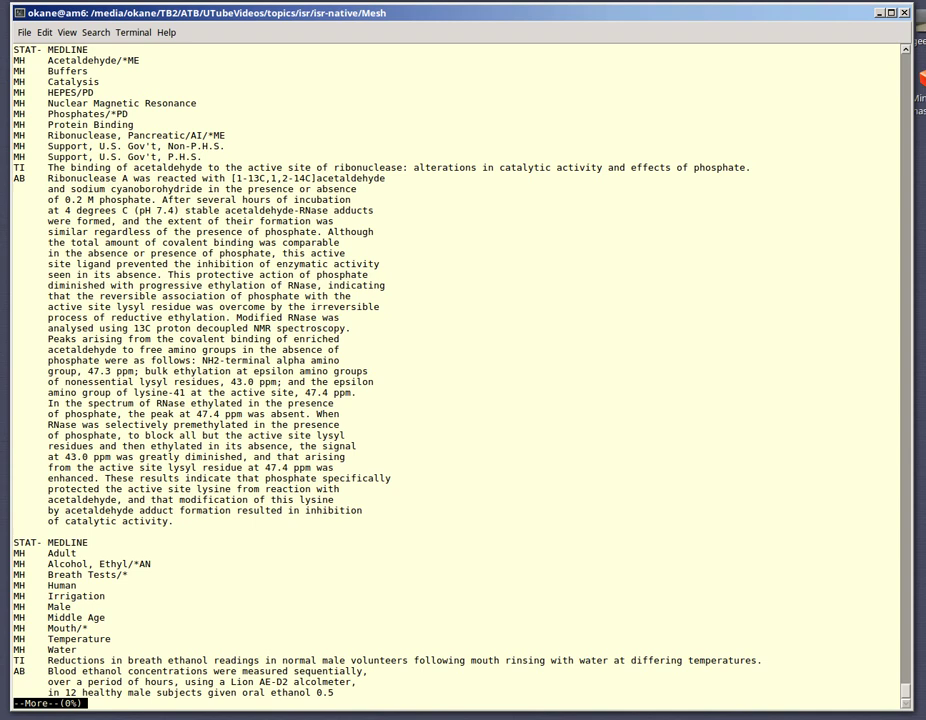
pyautogui.moveTo(419, 402)
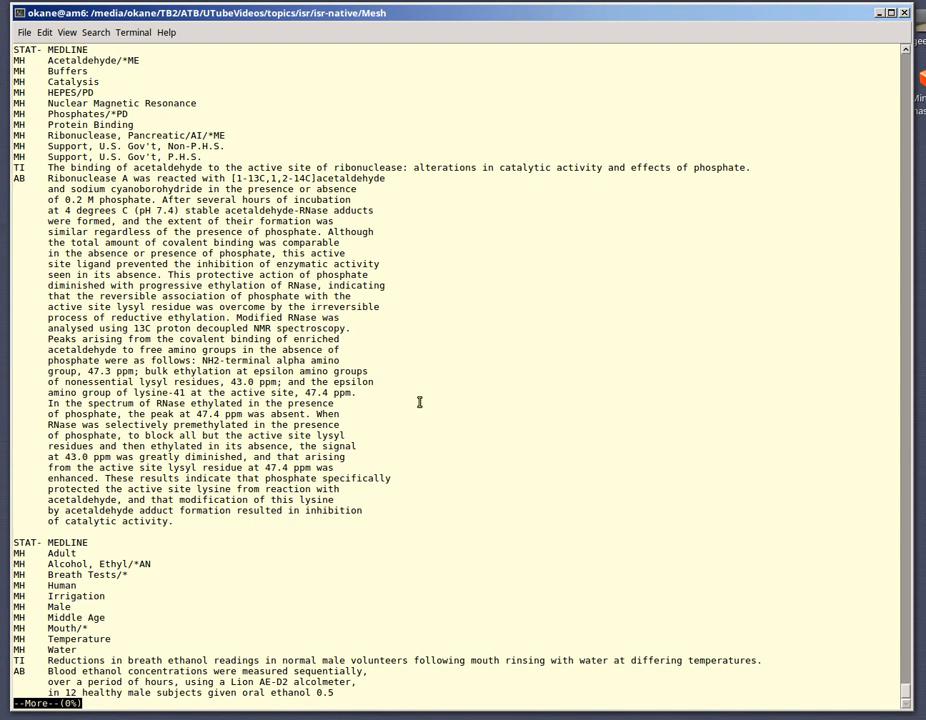
pyautogui.moveTo(467, 399)
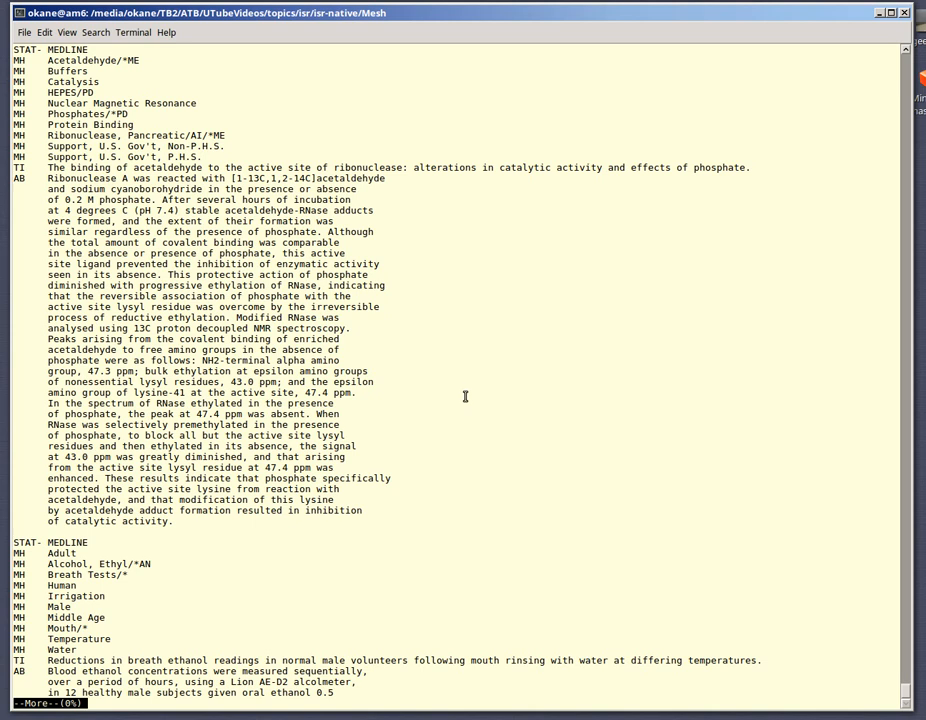
pyautogui.moveTo(400, 525)
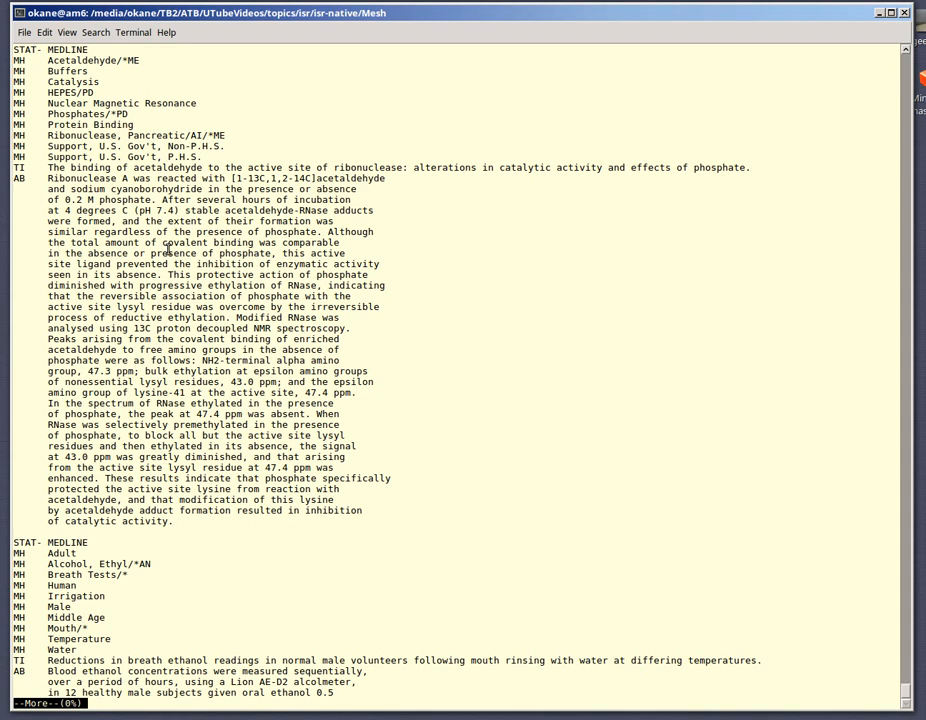
pyautogui.moveTo(107, 160)
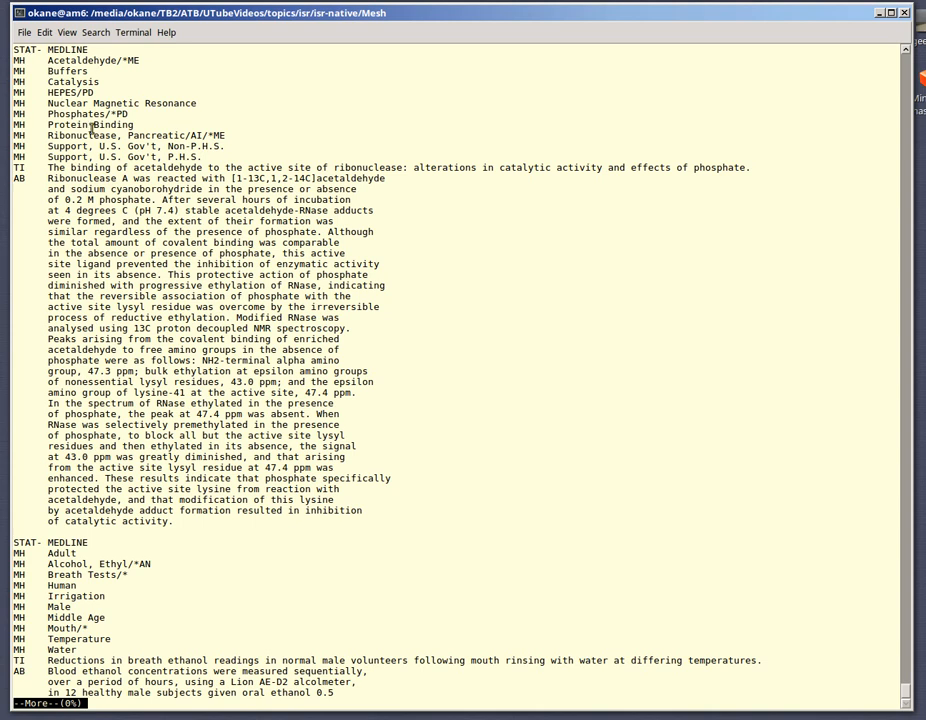
pyautogui.moveTo(227, 394)
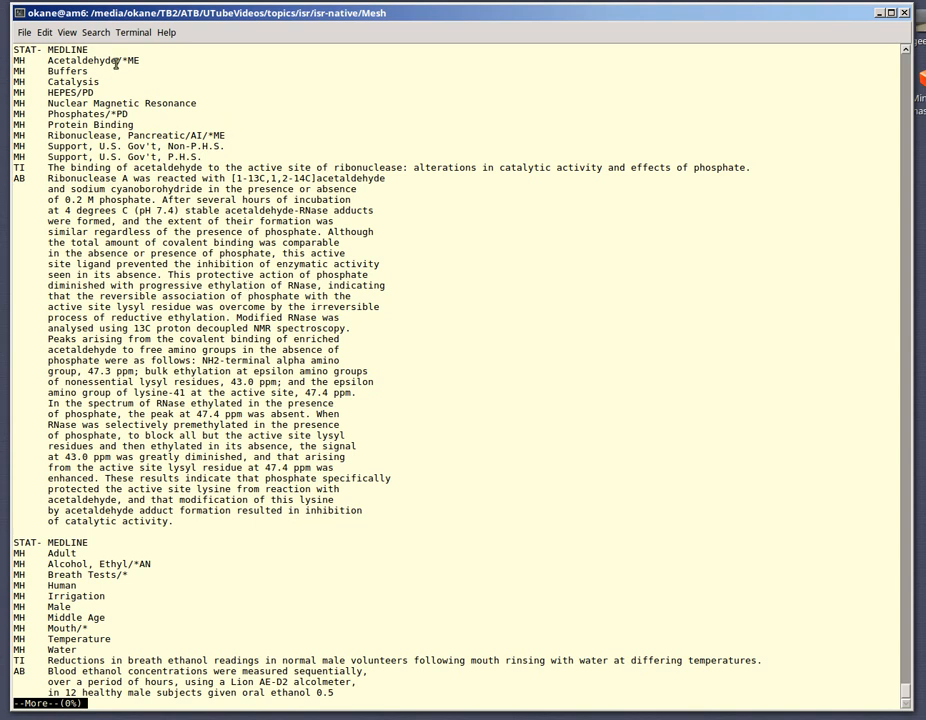
pyautogui.doubleClick(85, 60)
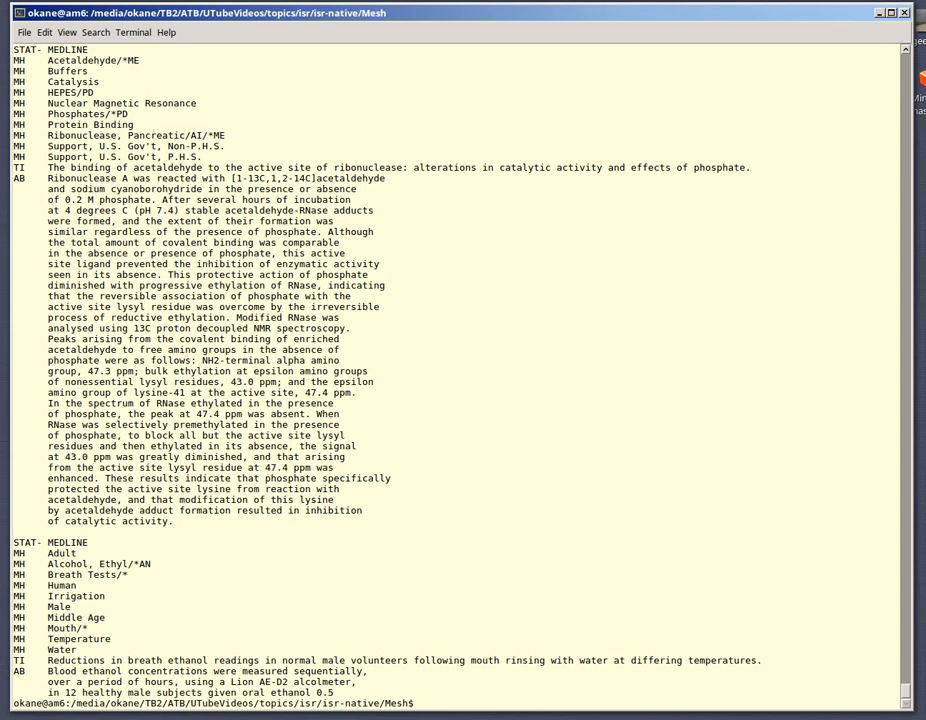
# Step: List ../osu.medline with ls -lh to confirm its size is 336M
pyautogui.write('ls -lh o')
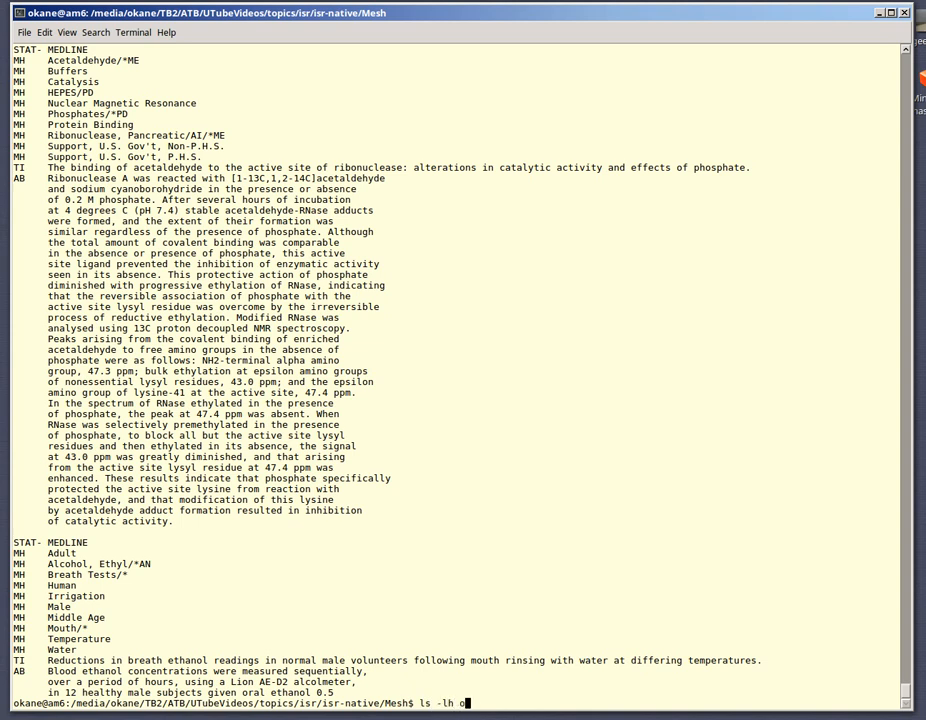
pyautogui.write('su.med')
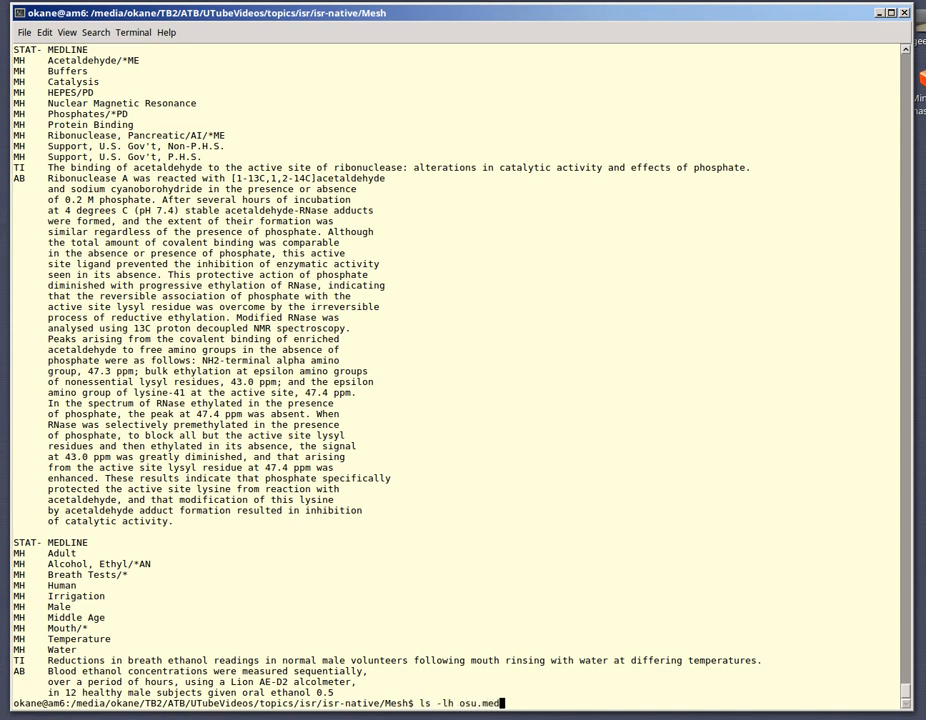
pyautogui.press('BackSpace')
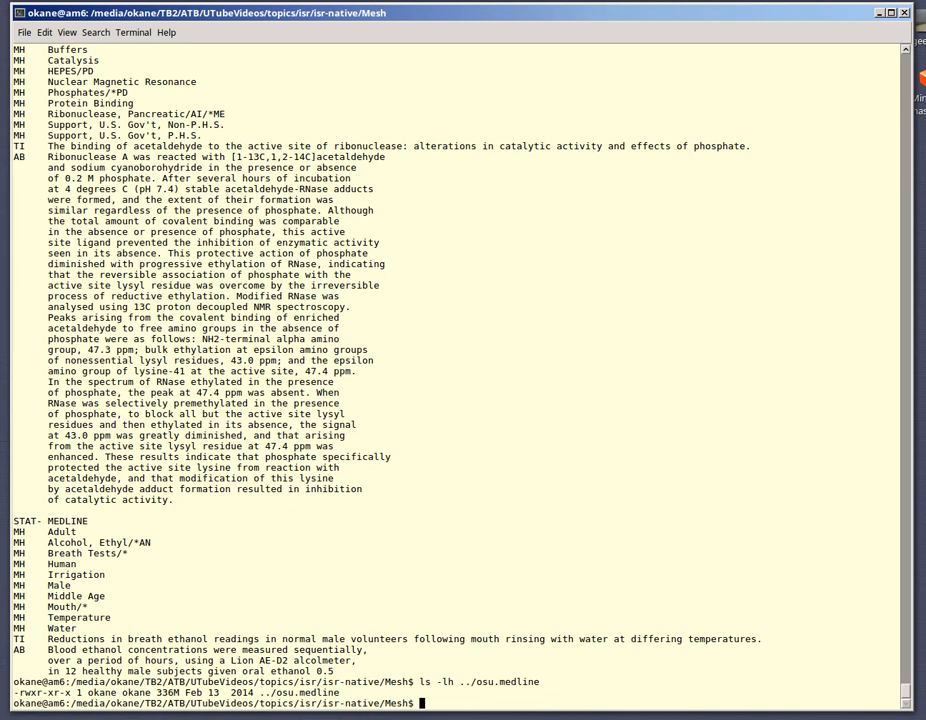
pyautogui.write('vi MeshIn')
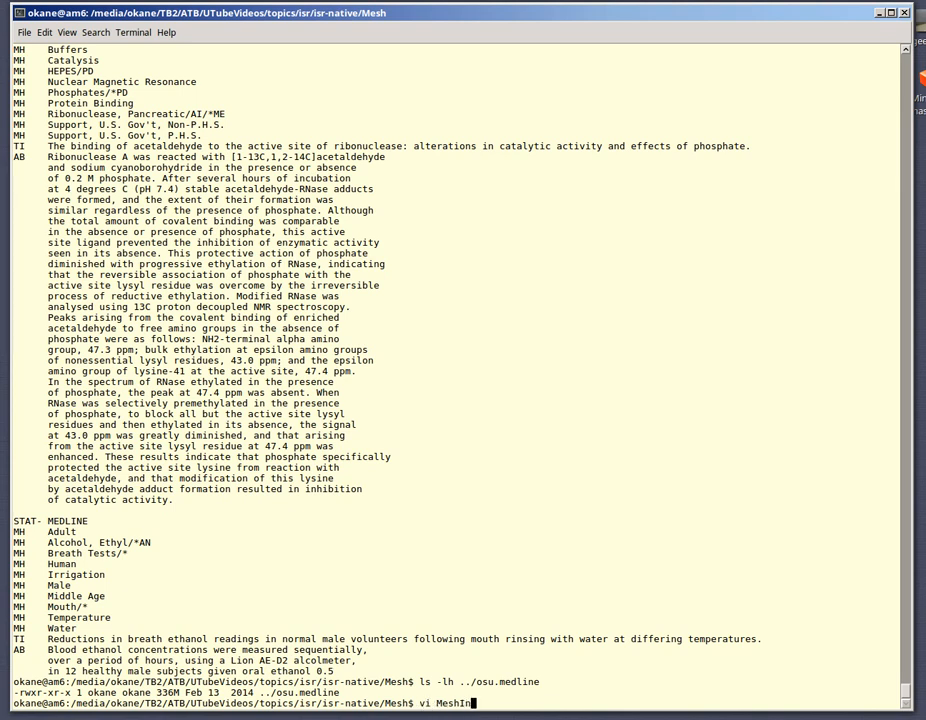
# Step: Open the 46-line MUMPS script MeshIndex.mps in vi
pyautogui.press('Return')
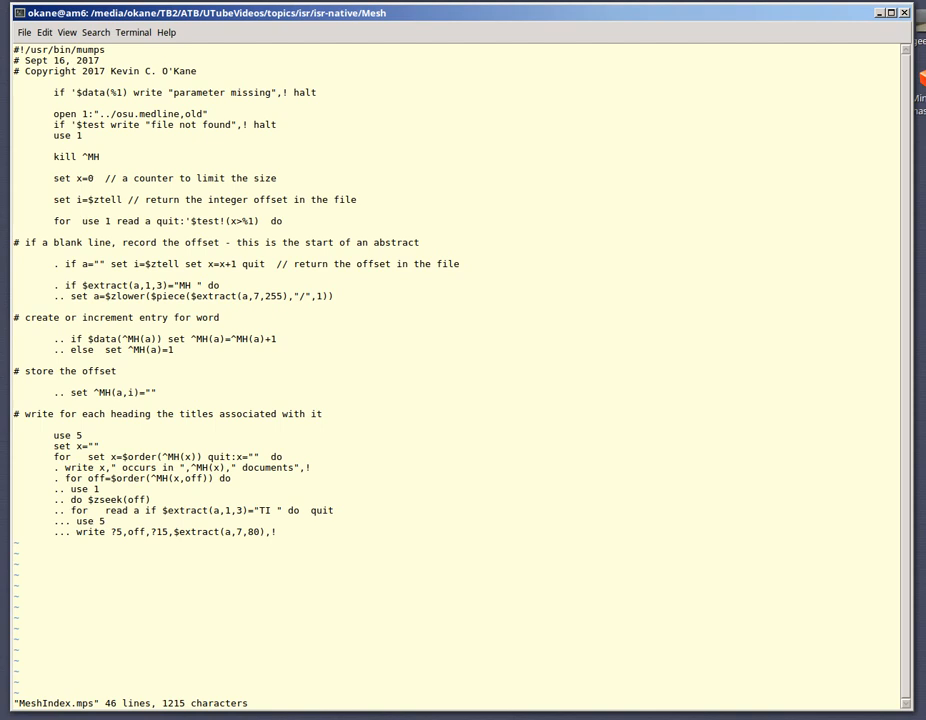
pyautogui.click(100, 113)
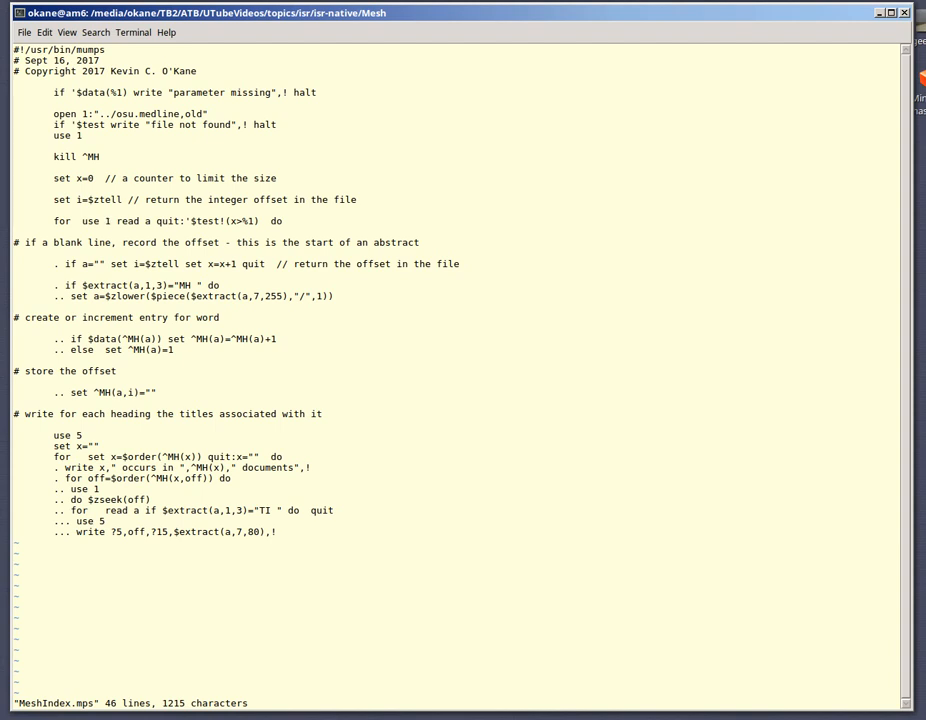
pyautogui.click(117, 220)
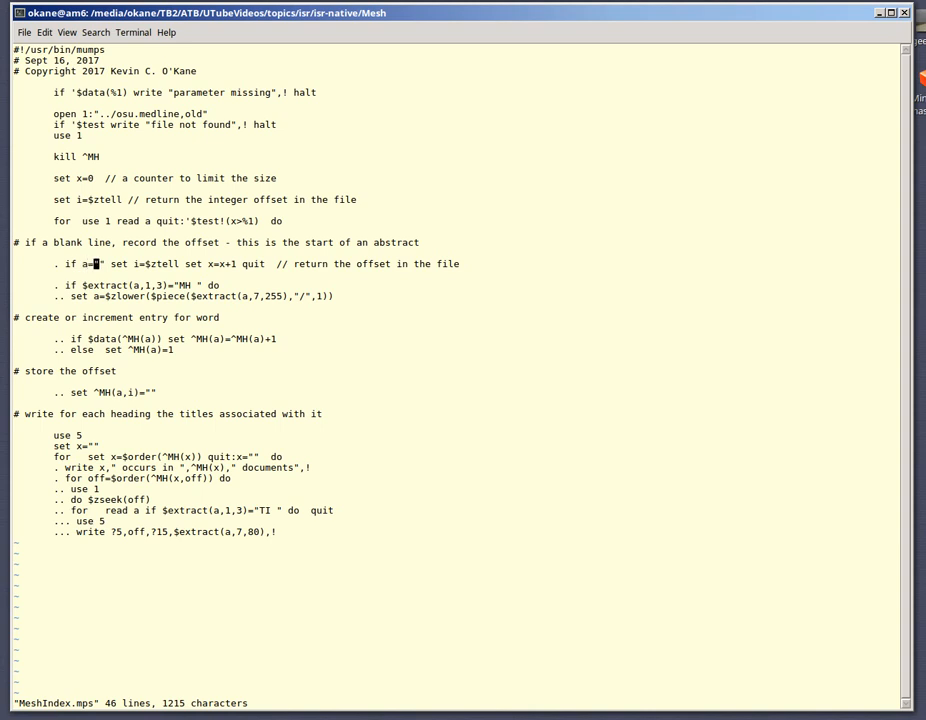
pyautogui.write('"')
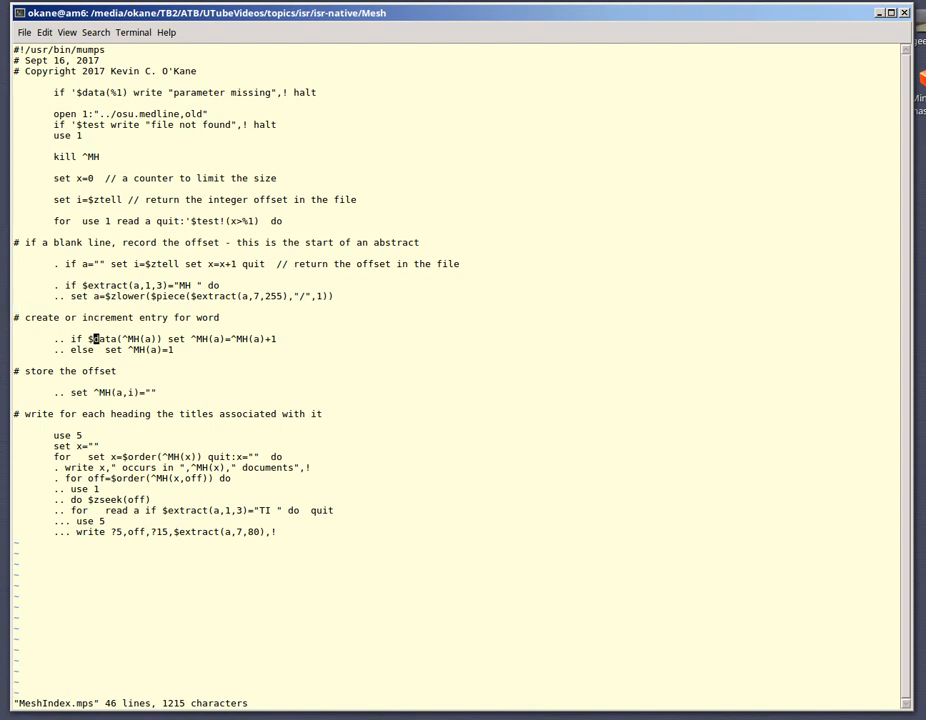
pyautogui.moveTo(147, 338)
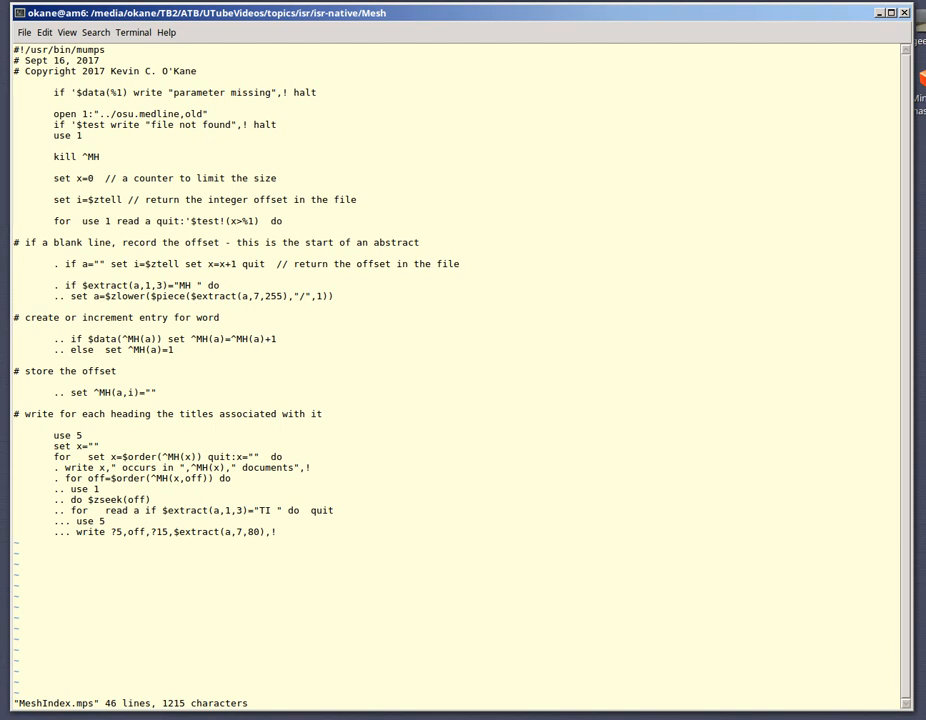
pyautogui.click(262, 338)
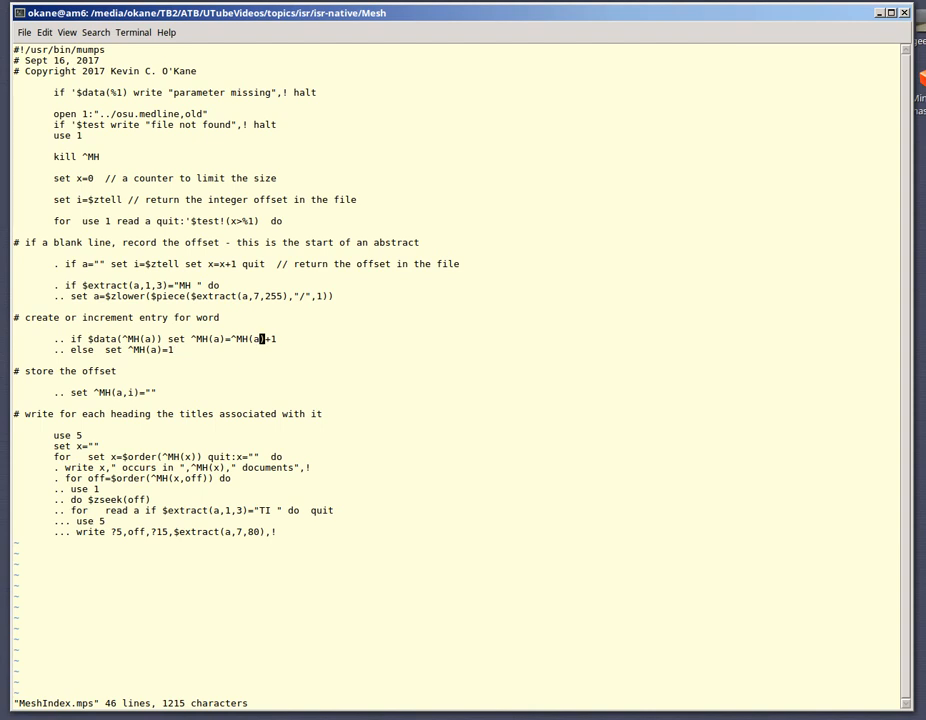
pyautogui.click(158, 392)
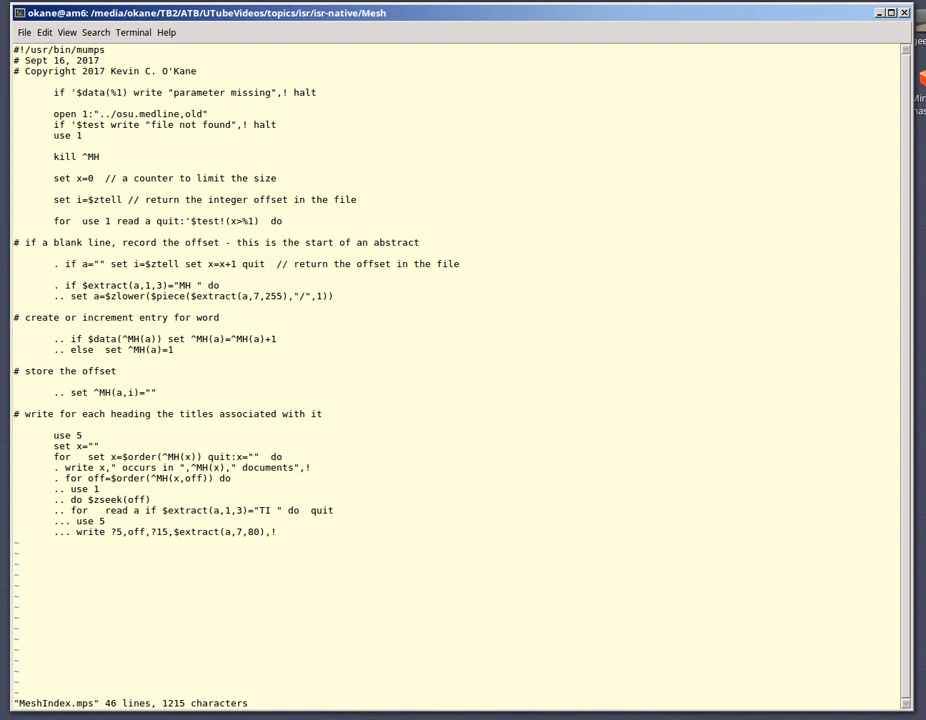
pyautogui.click(187, 457)
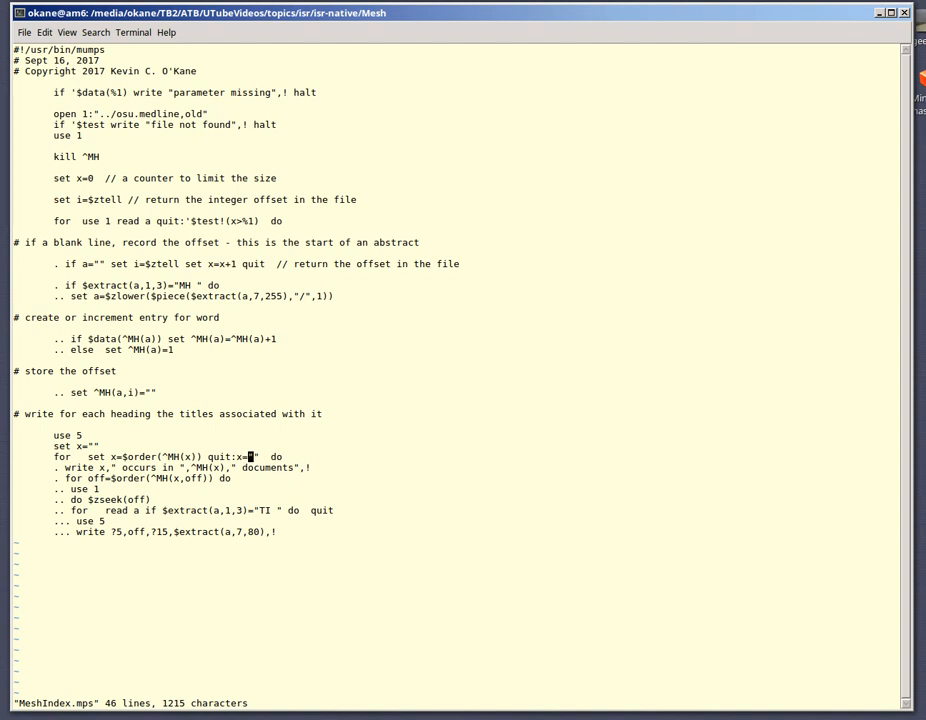
pyautogui.moveTo(275, 456)
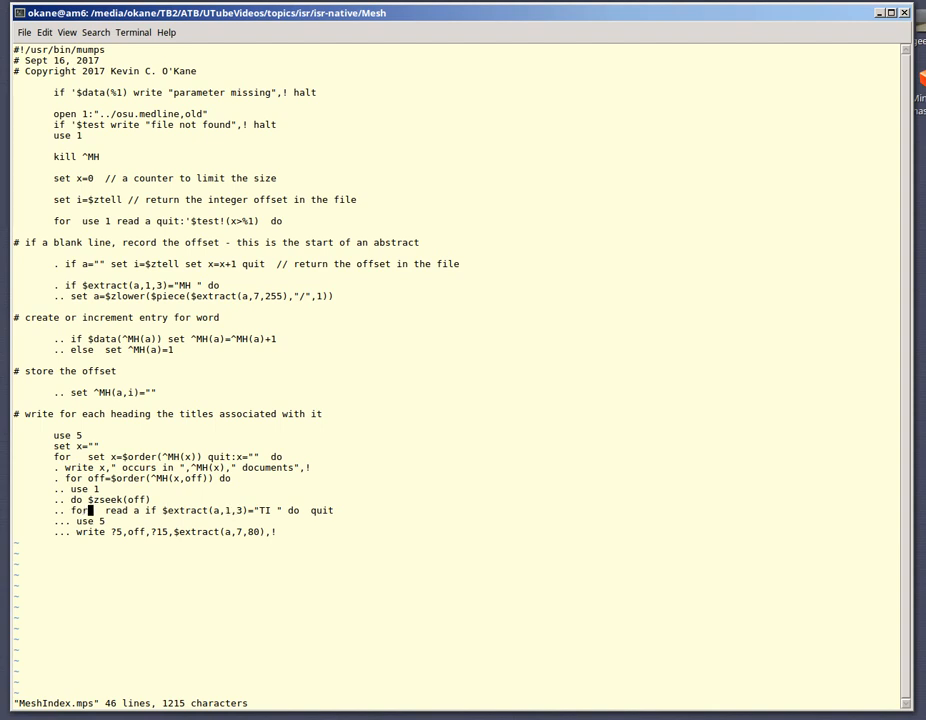
pyautogui.press('Right')
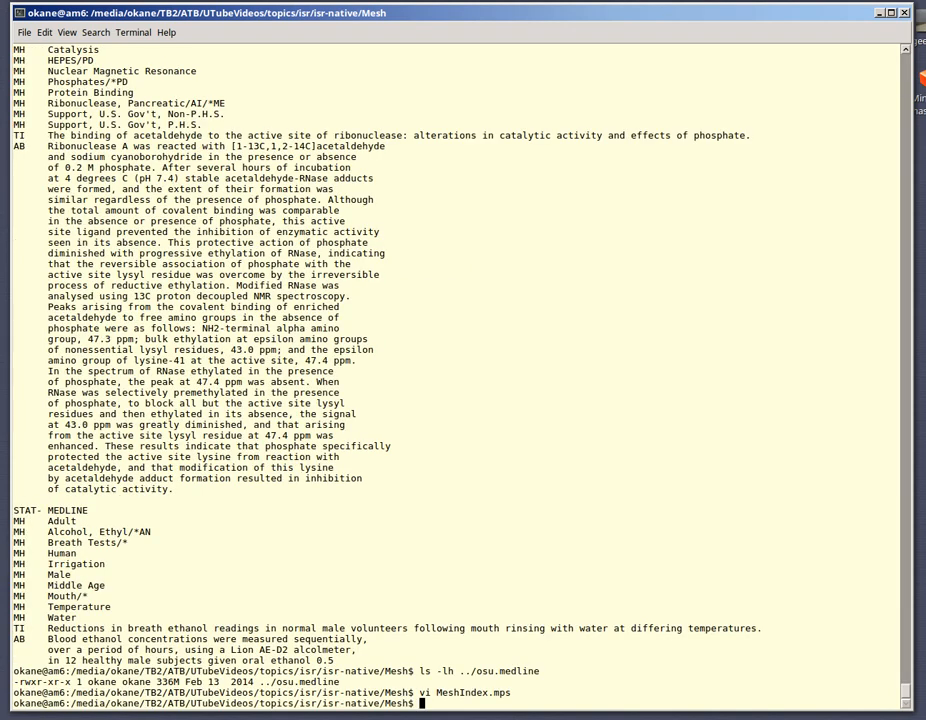
# Step: Run 'MeshIndex.mps 3000 | more' to page the MeSH heading index
pyautogui.write('MeshIndex.mps')
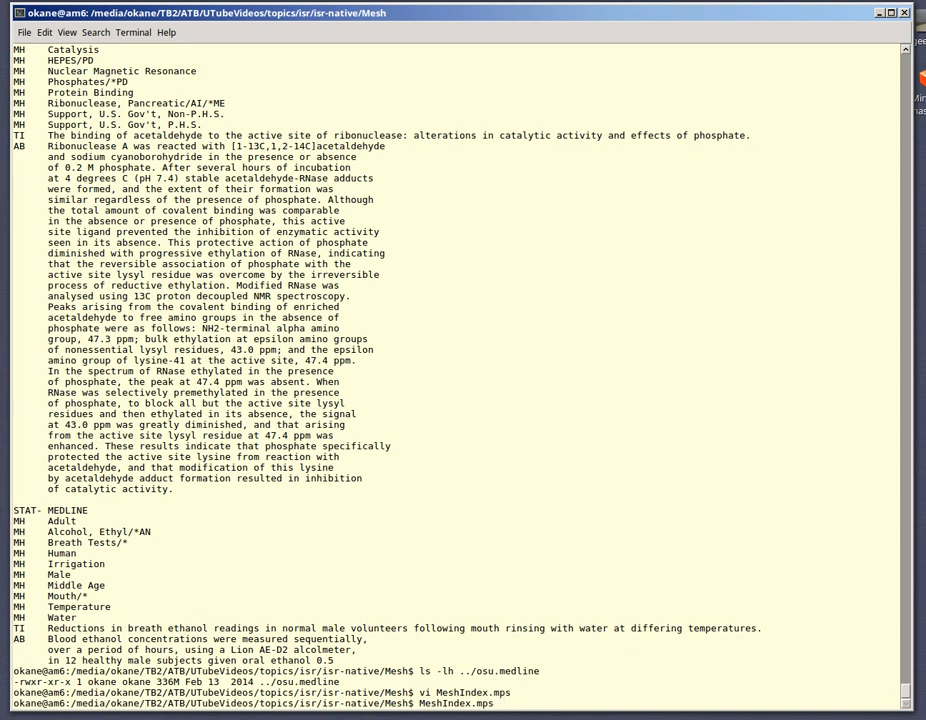
pyautogui.write('3000 |')
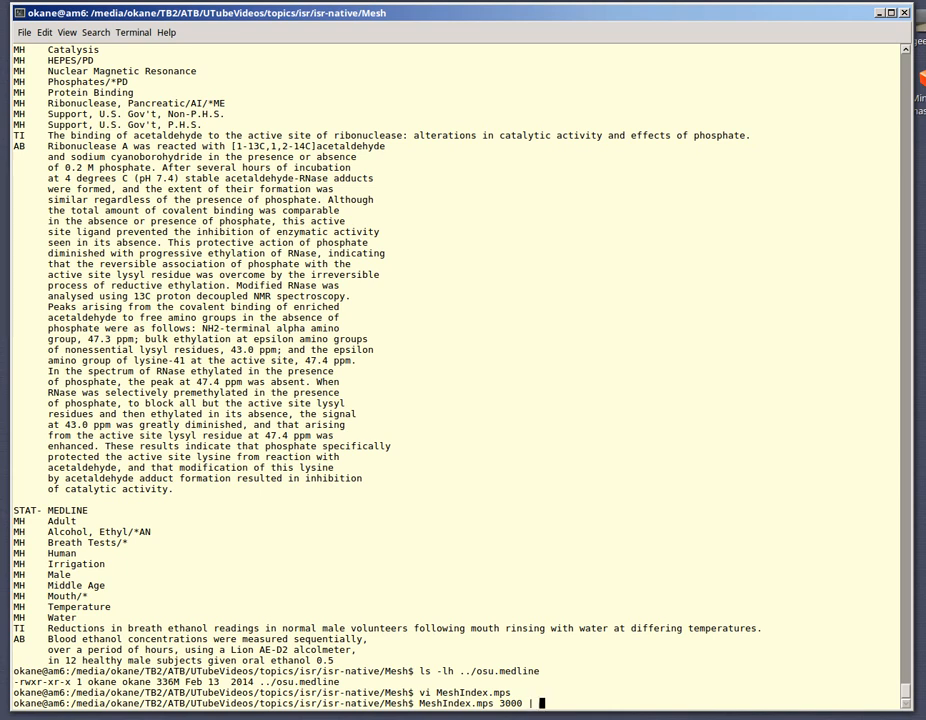
pyautogui.write('mor')
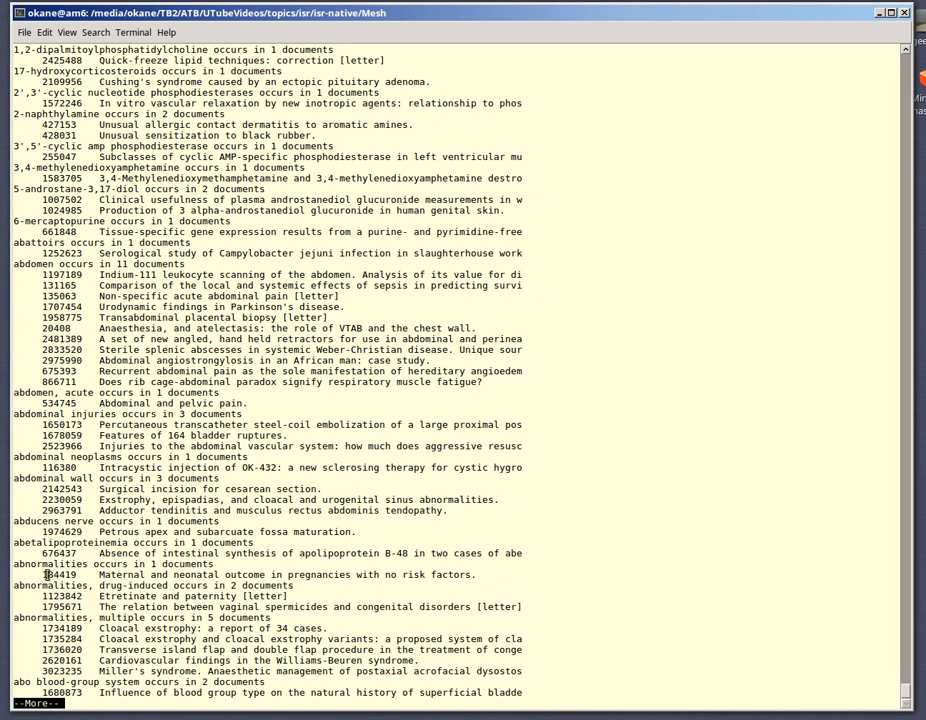
pyautogui.moveTo(627, 208)
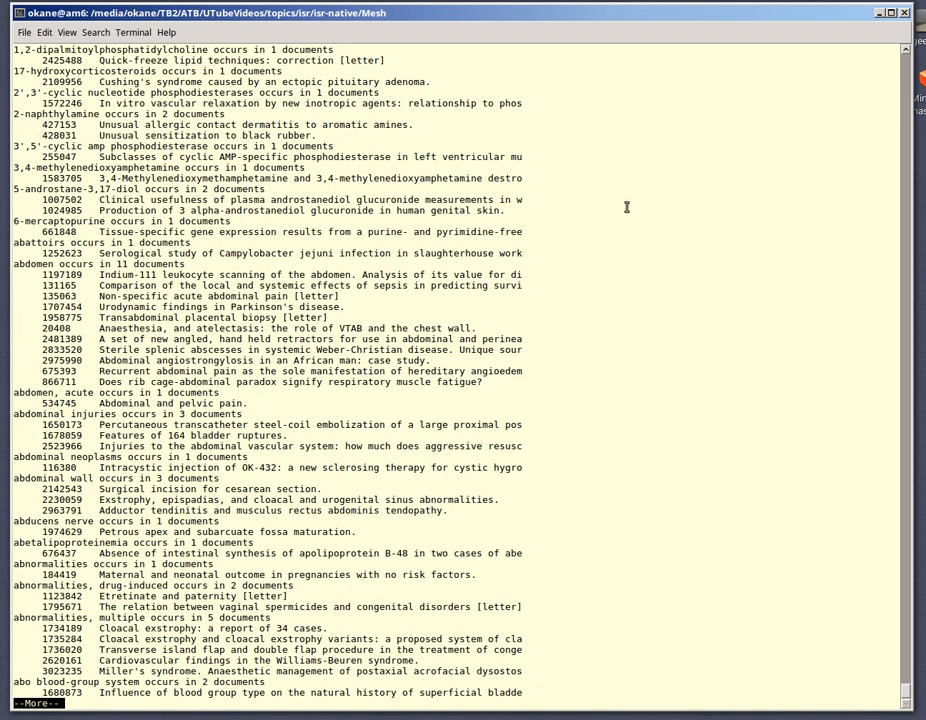
# Step: Page past the acidosis, adaptation and adenocarcinoma headings to the 351 adolescence documents
pyautogui.scroll(-3)
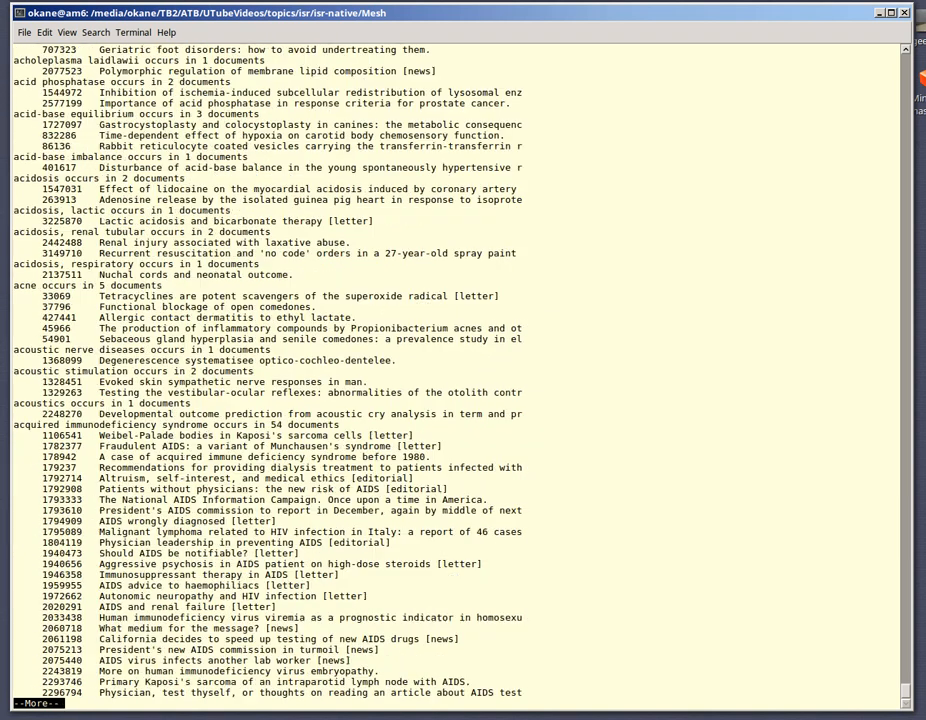
pyautogui.scroll(-3)
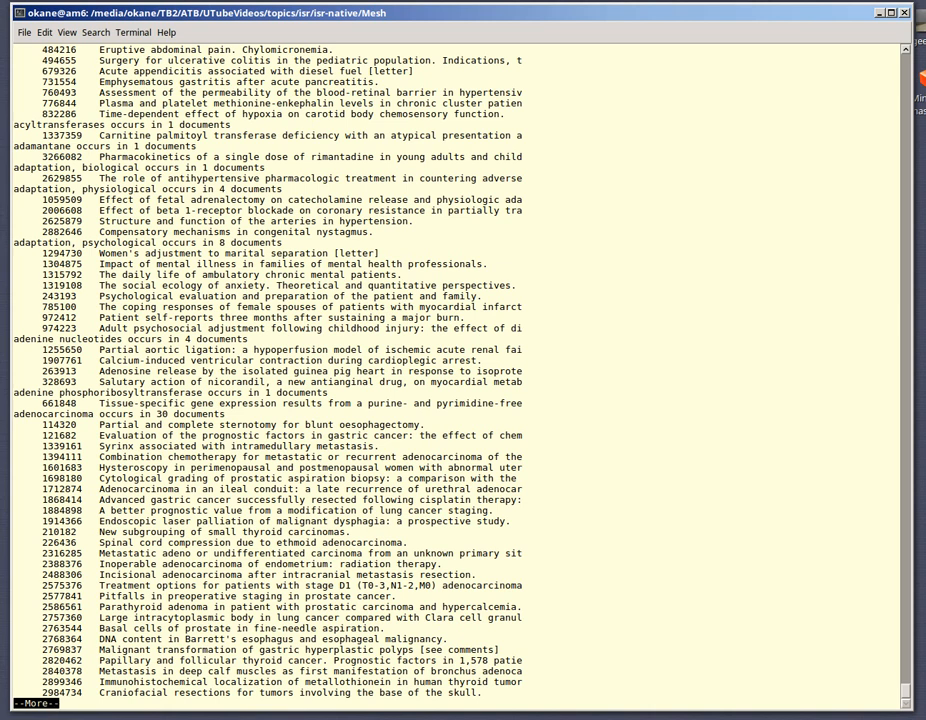
pyautogui.scroll(-3)
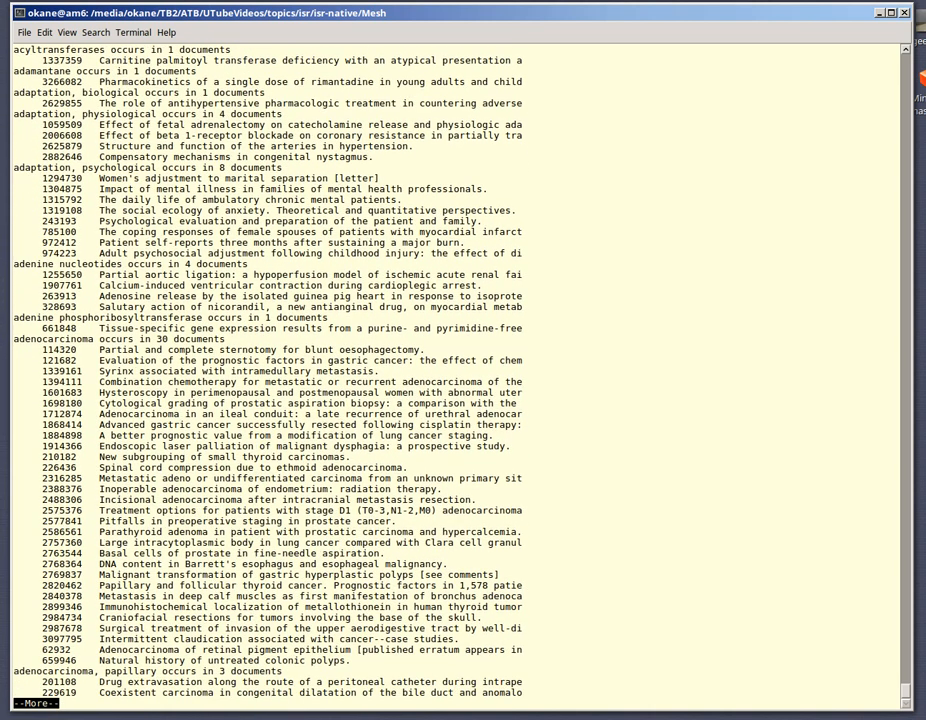
pyautogui.scroll(-3)
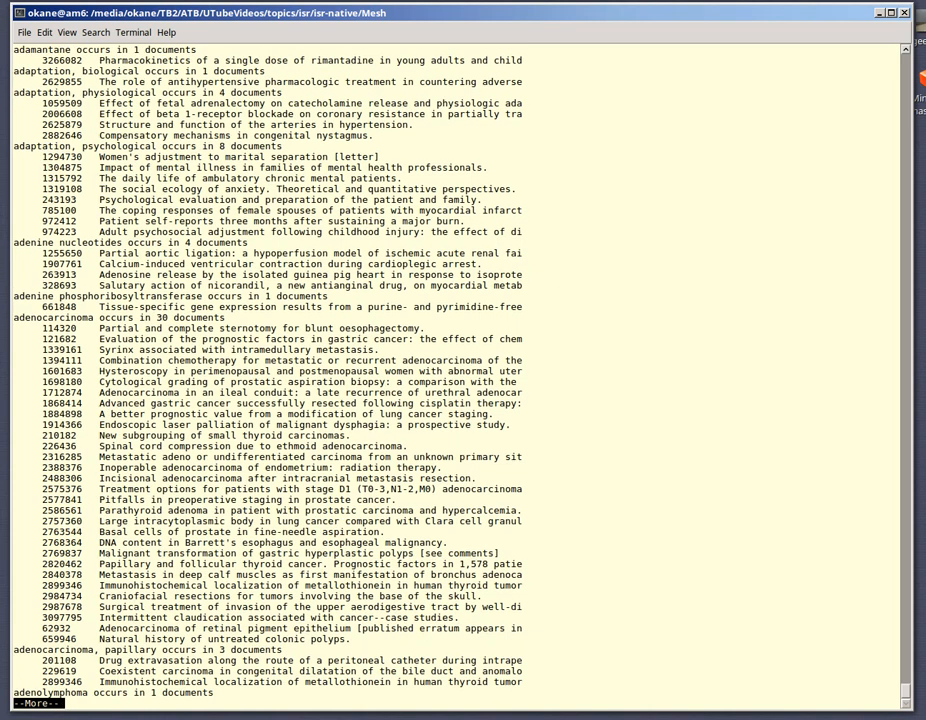
pyautogui.scroll(-3)
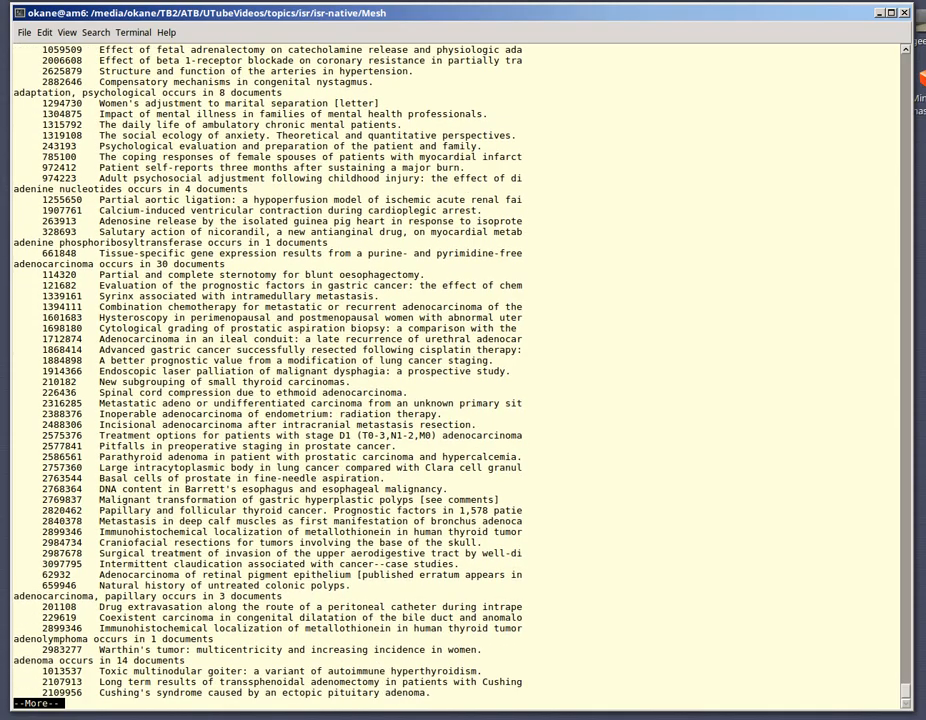
pyautogui.scroll(-3)
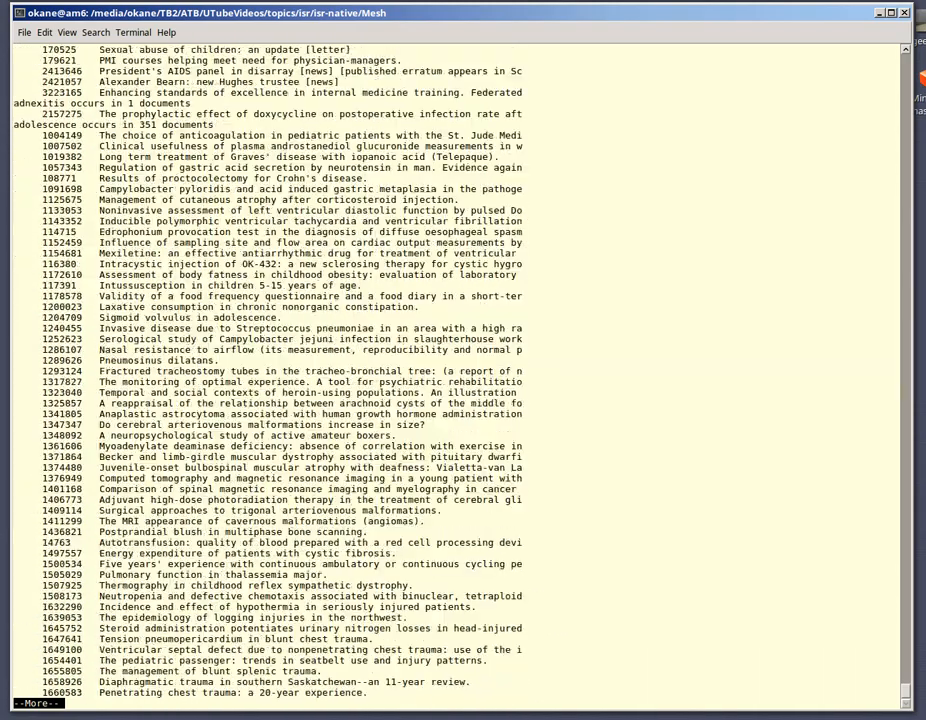
pyautogui.scroll(-3)
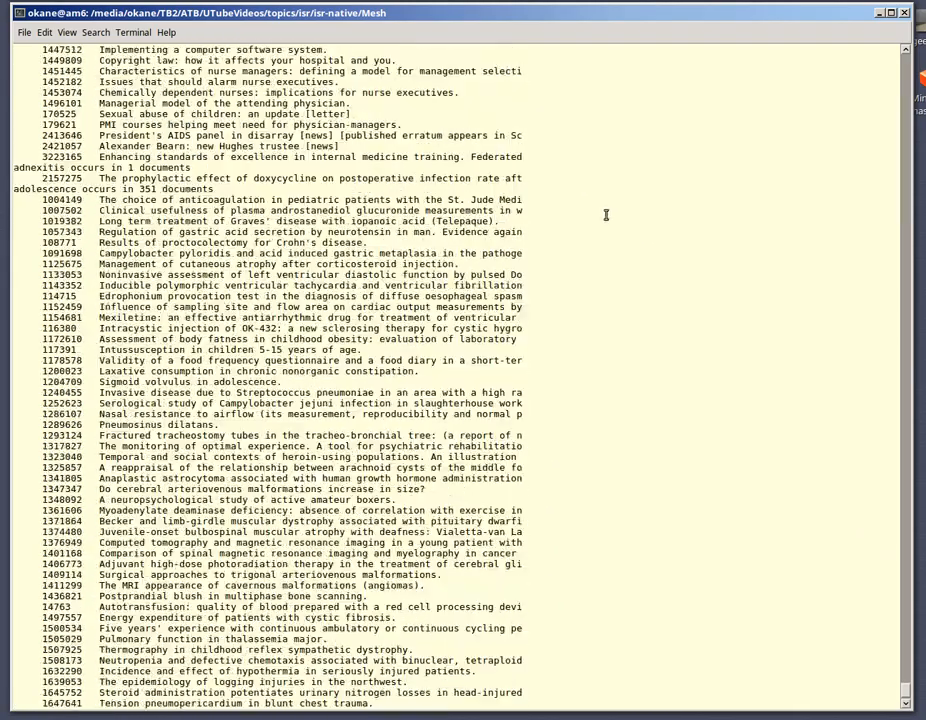
pyautogui.scroll(-3)
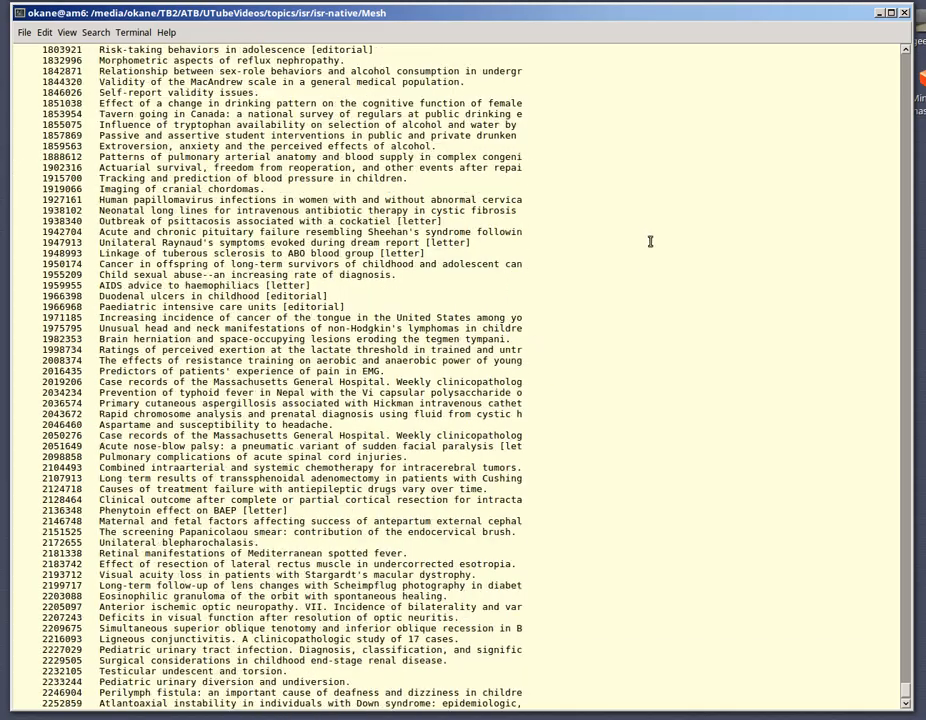
pyautogui.scroll(-3)
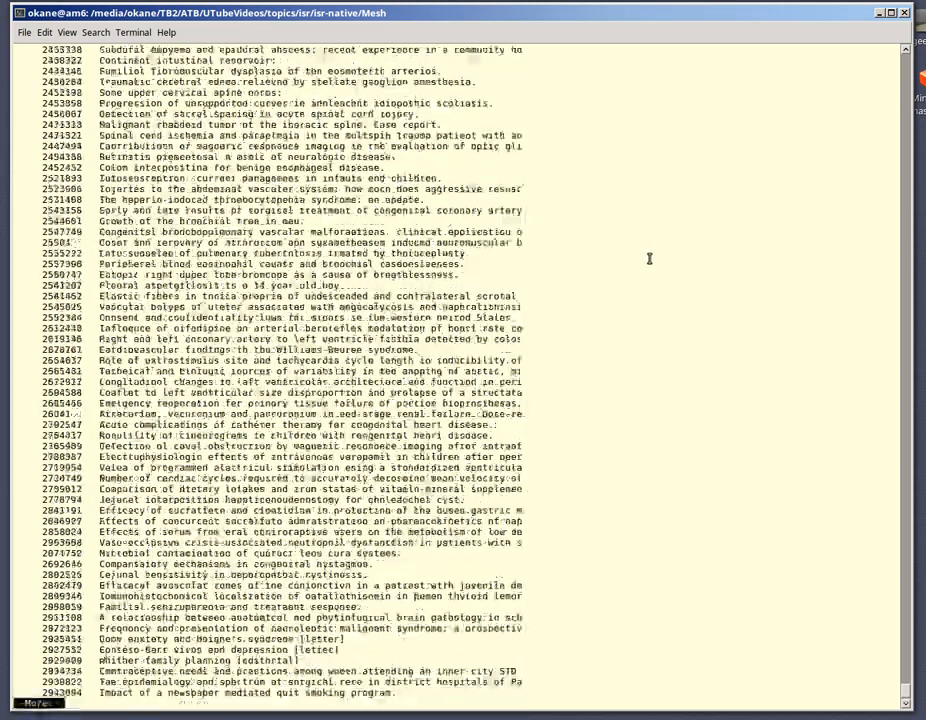